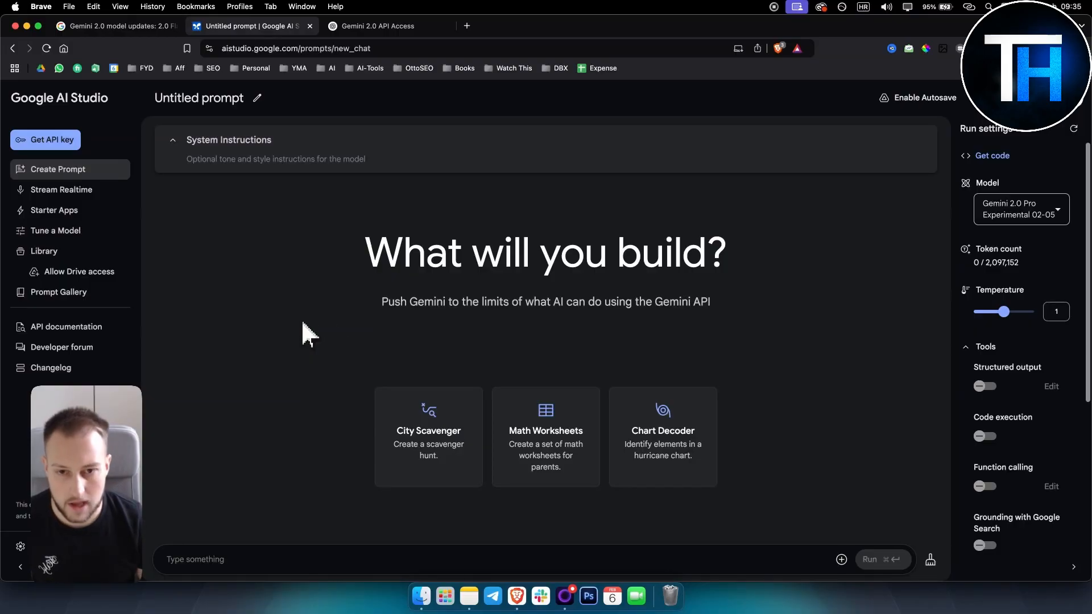
Look over the available models list without changing the selected model.
click(1021, 210)
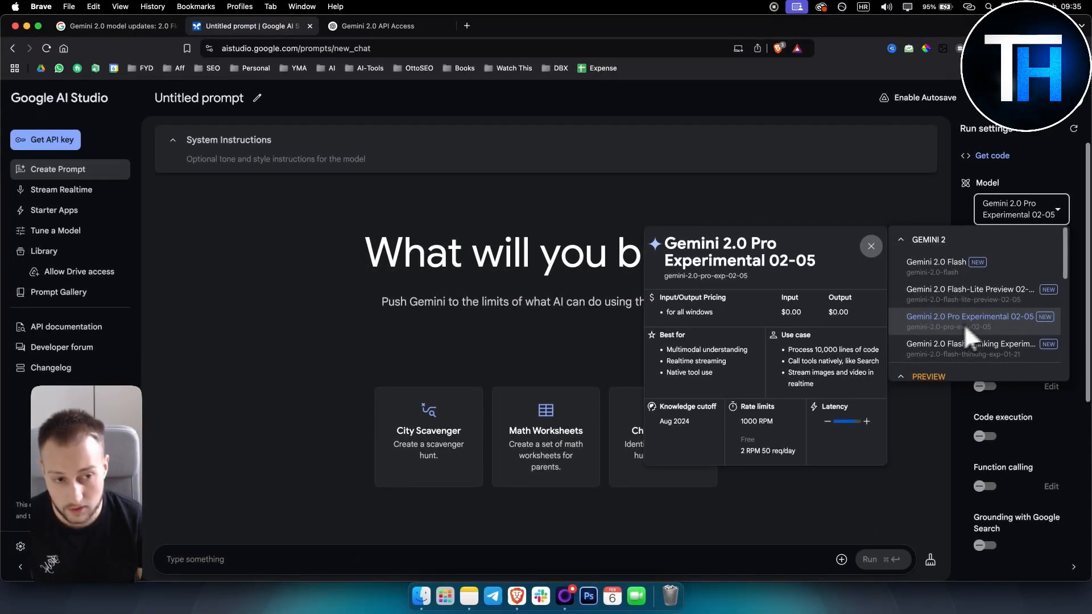
mouse_move(955, 341)
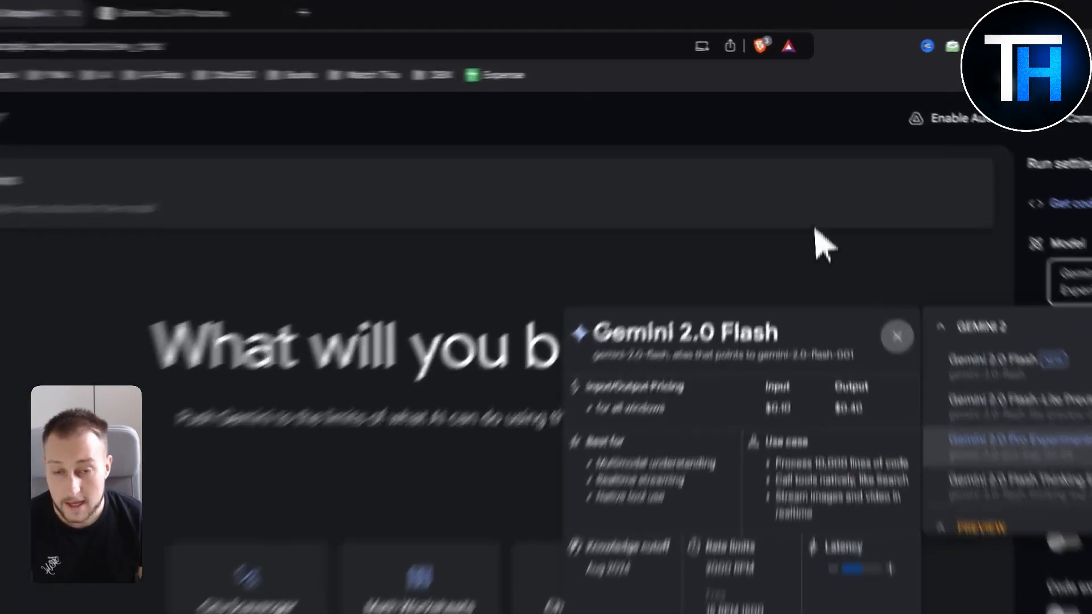
click(897, 336)
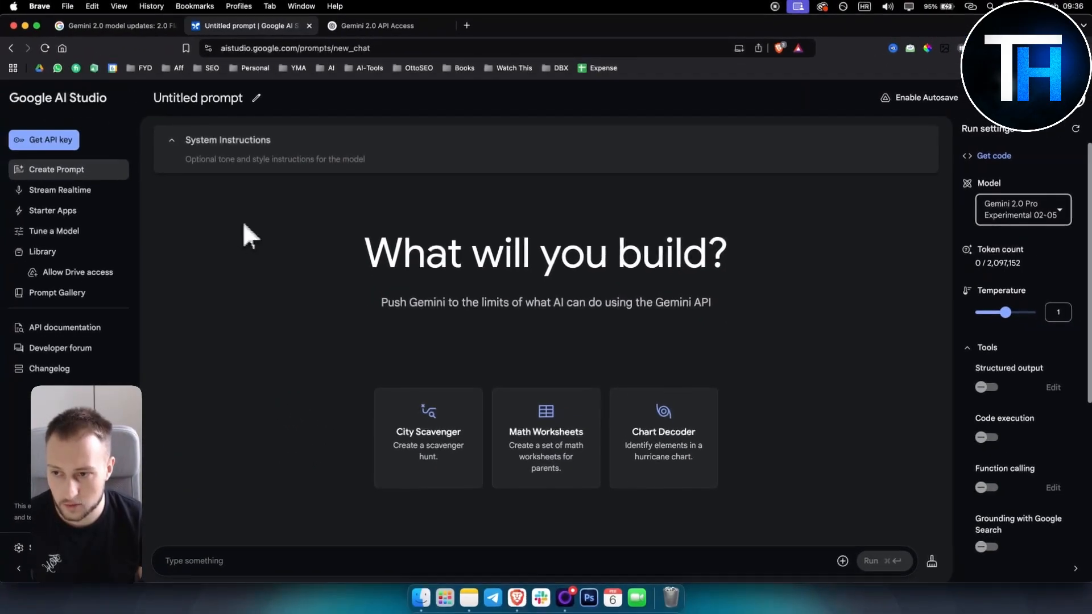
mouse_move(55, 147)
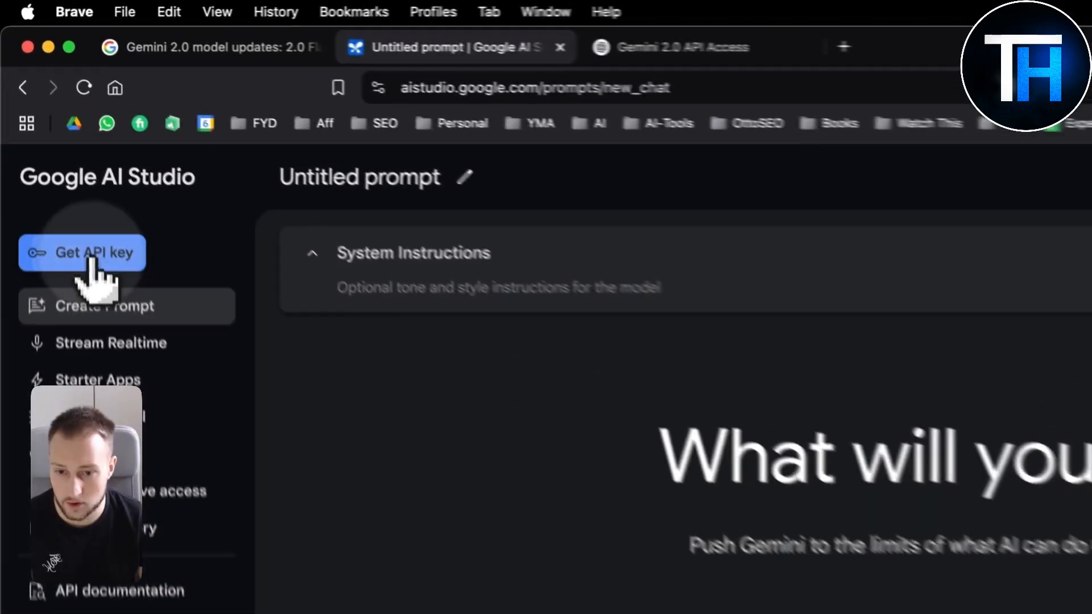
Create a new API key in the existing Gemini API Cloud project.
click(82, 252)
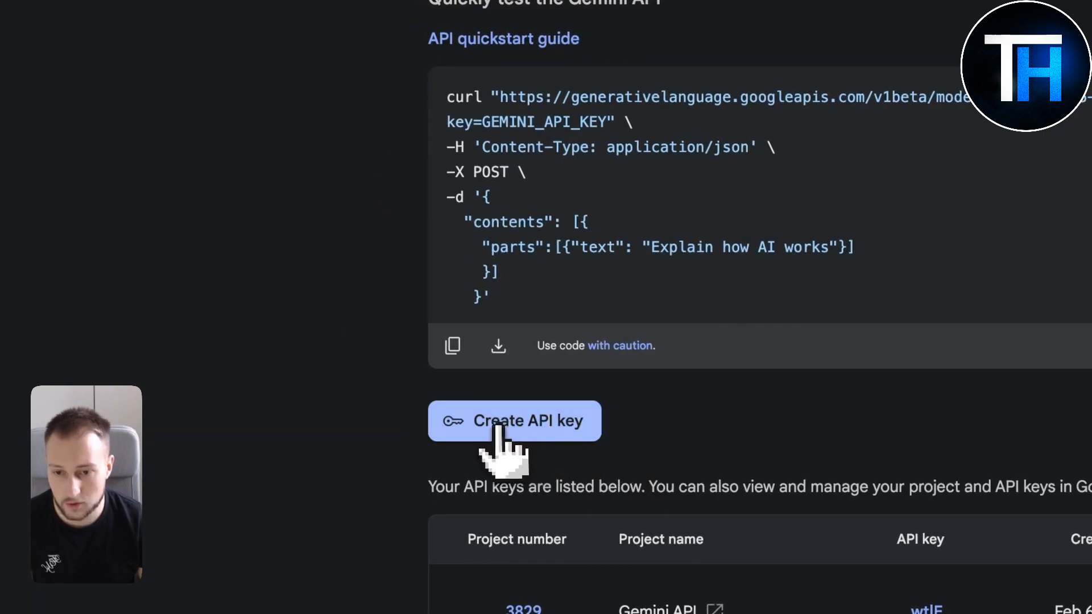
click(514, 421)
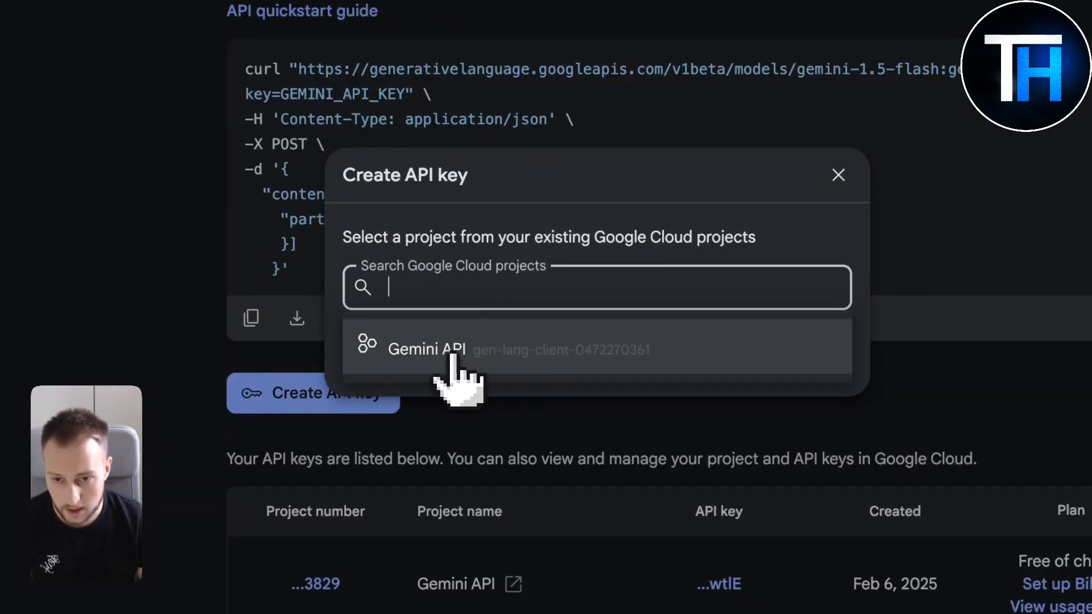
click(426, 349)
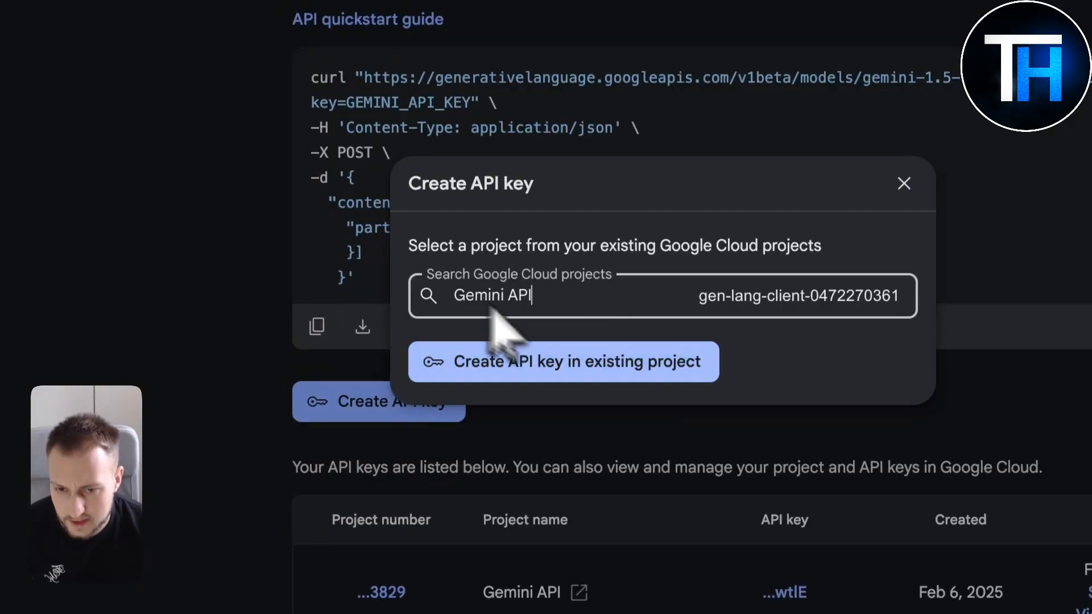
click(562, 362)
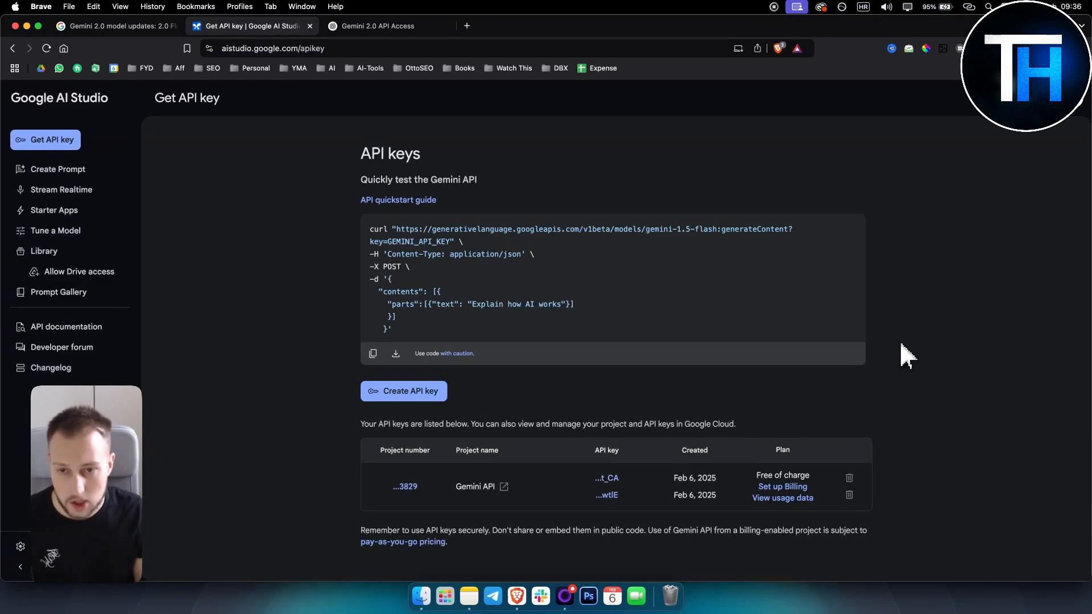
mouse_move(422, 183)
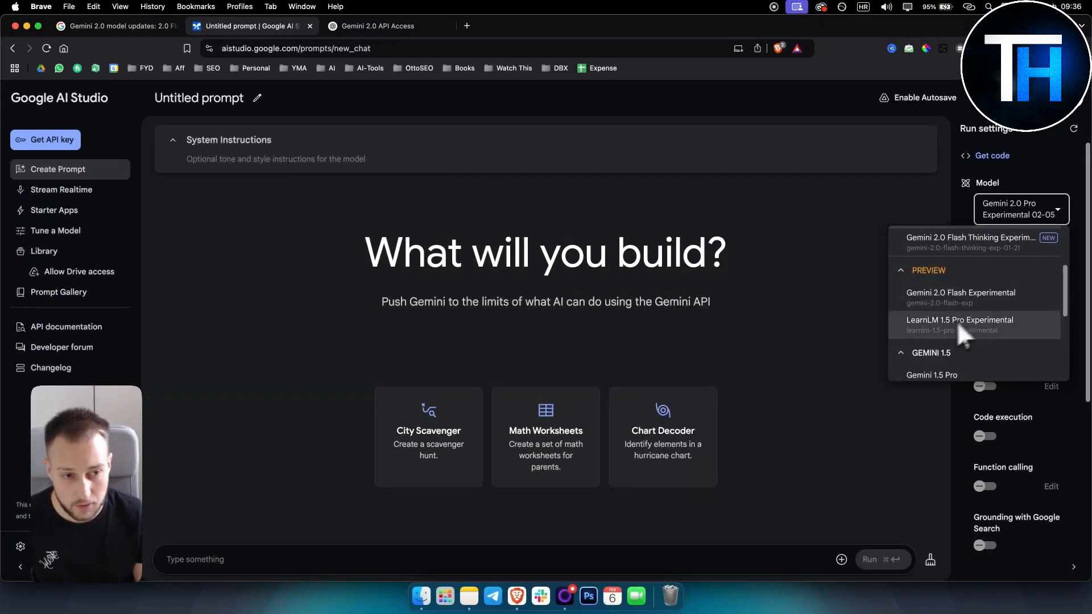
Scroll through the model options, then move to the Gemini 2.0 API Access ChatGPT conversation.
scroll(down, 3)
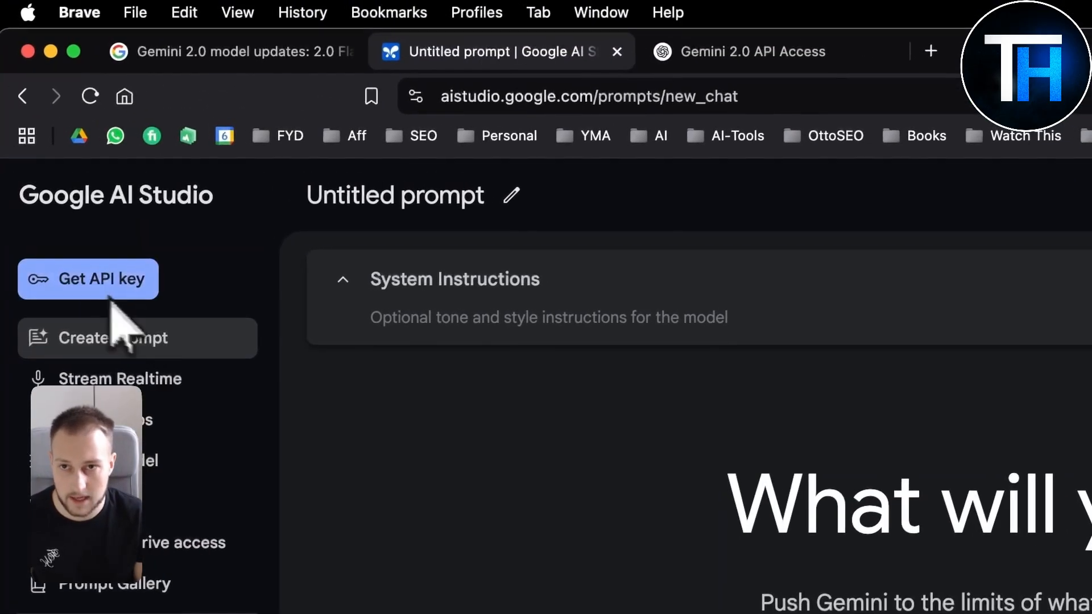
click(752, 51)
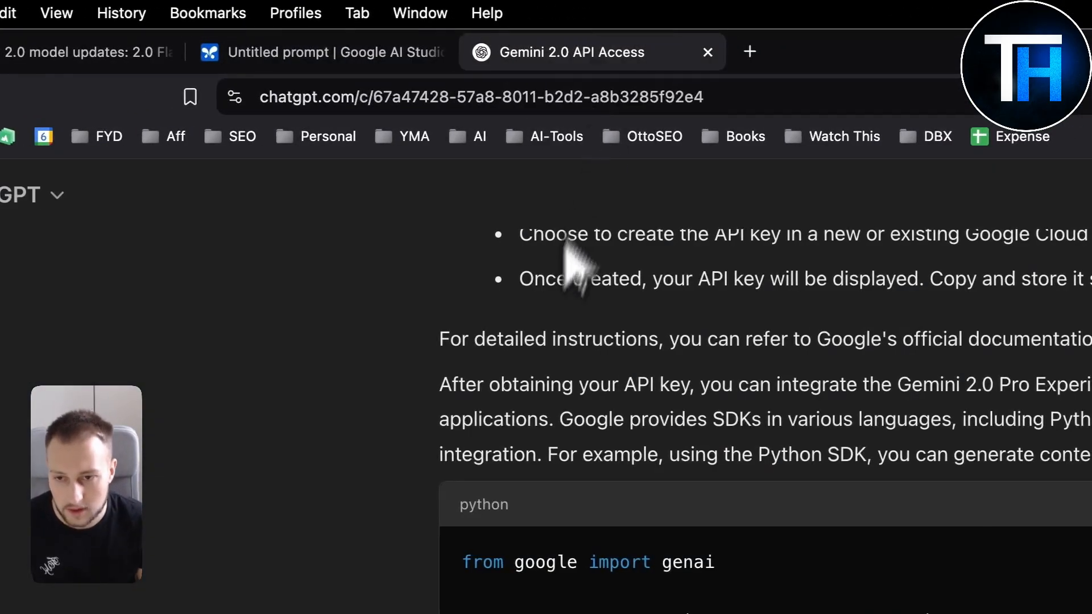
Review the Python snippet, highlighting the gemini-2.0-pro-exp-02-05 model name, and return to AI Studio.
scroll(down, 3)
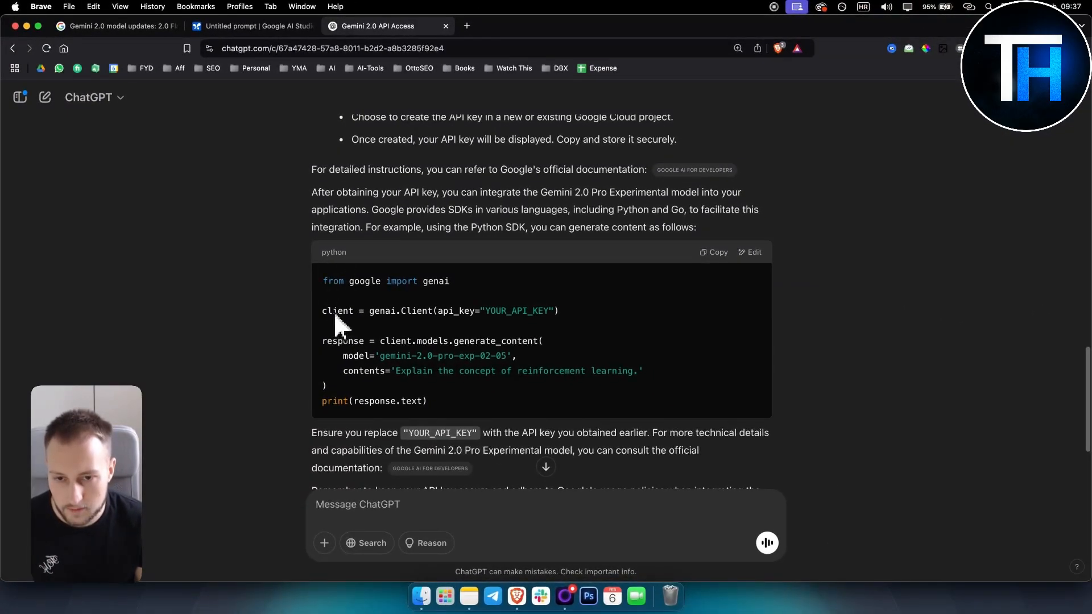
mouse_move(328, 282)
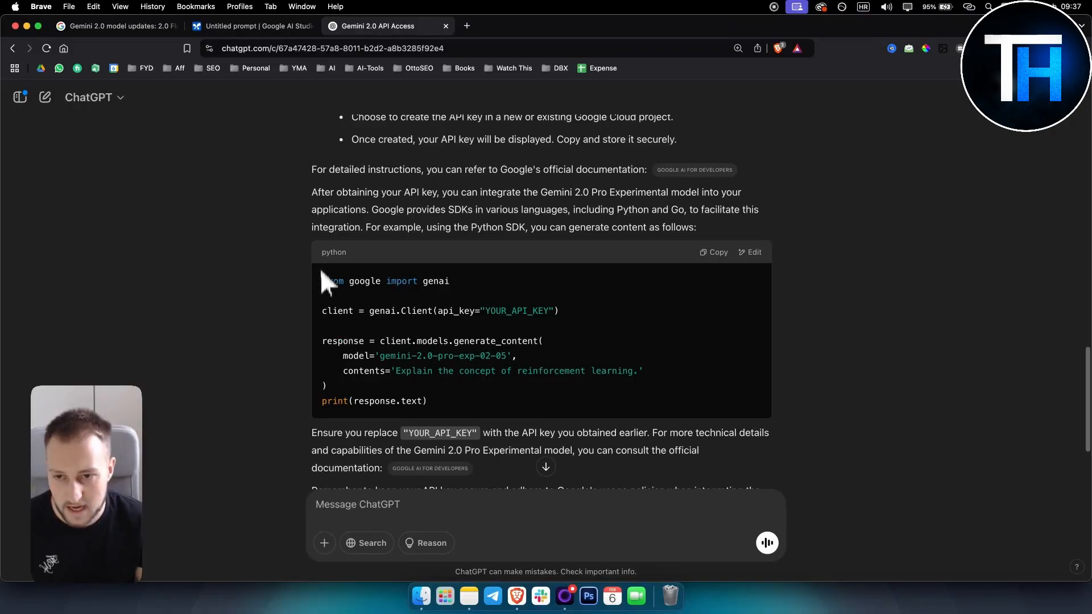
mouse_move(331, 296)
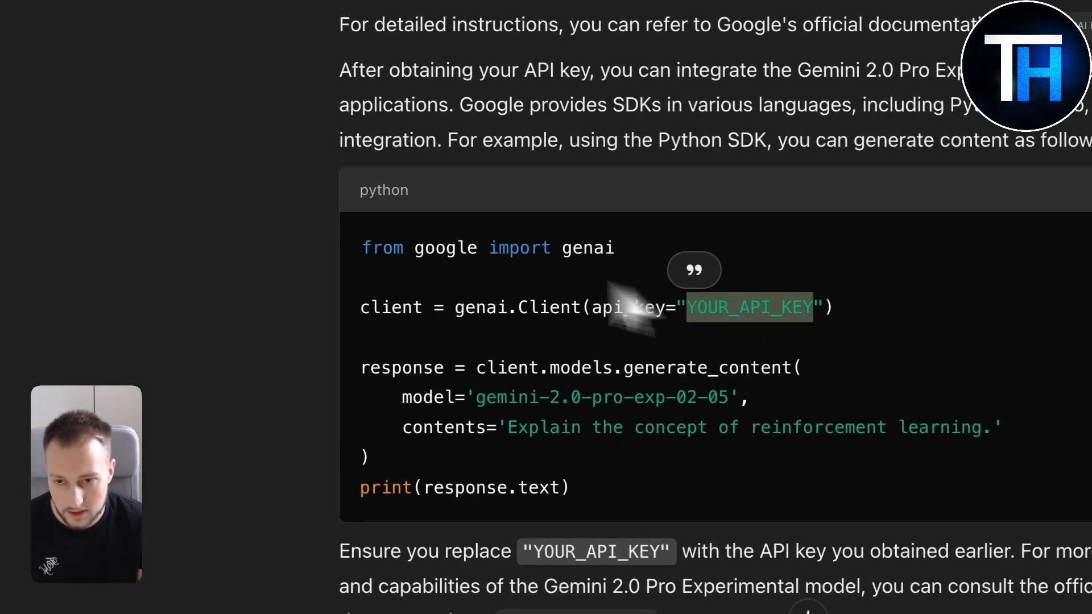
mouse_move(759, 341)
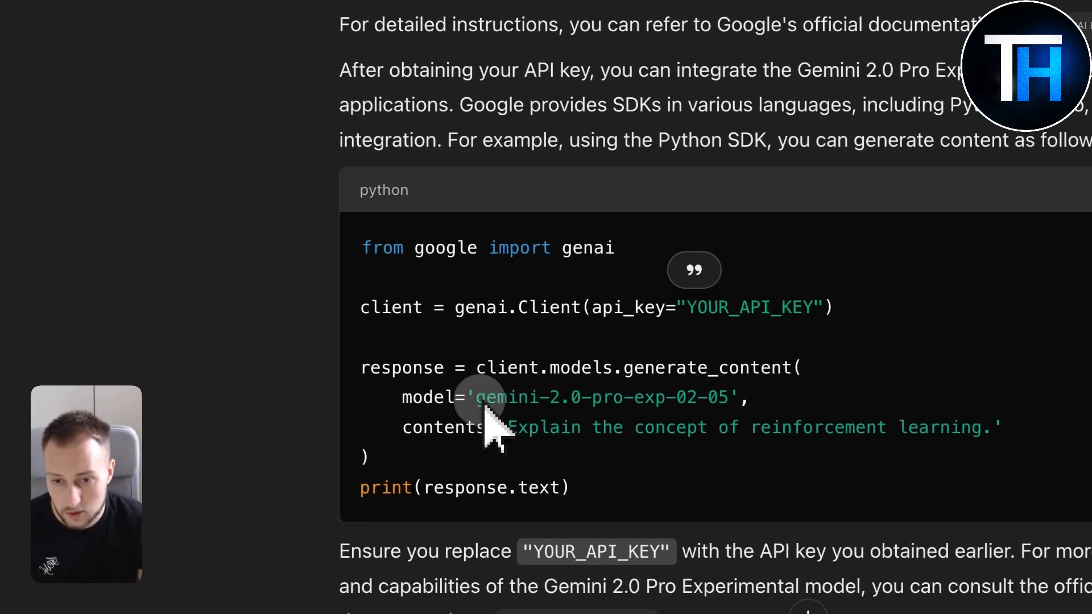
double_click(600, 398)
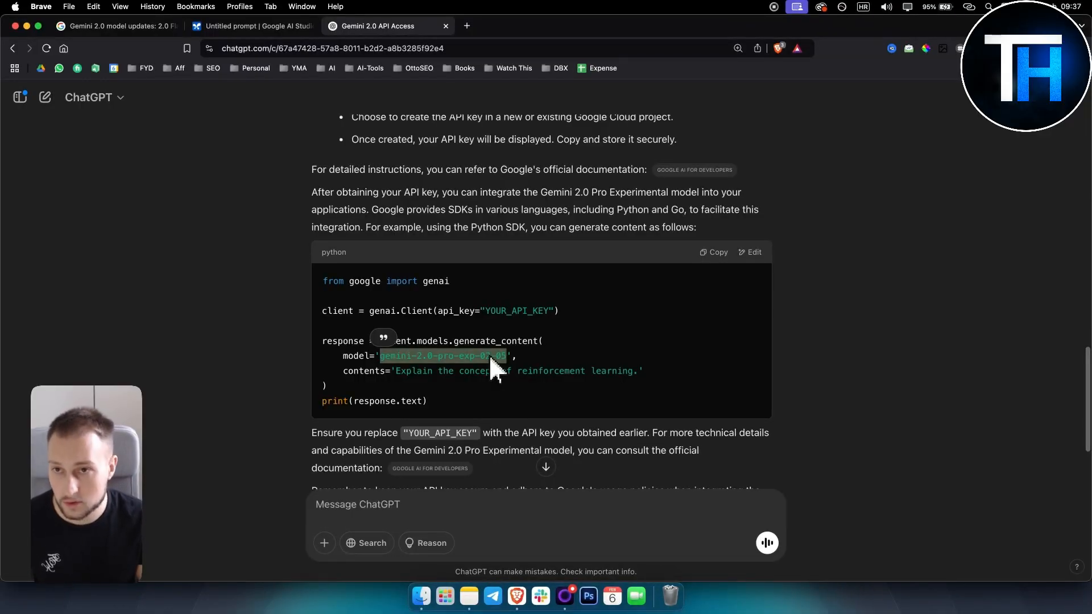
click(253, 26)
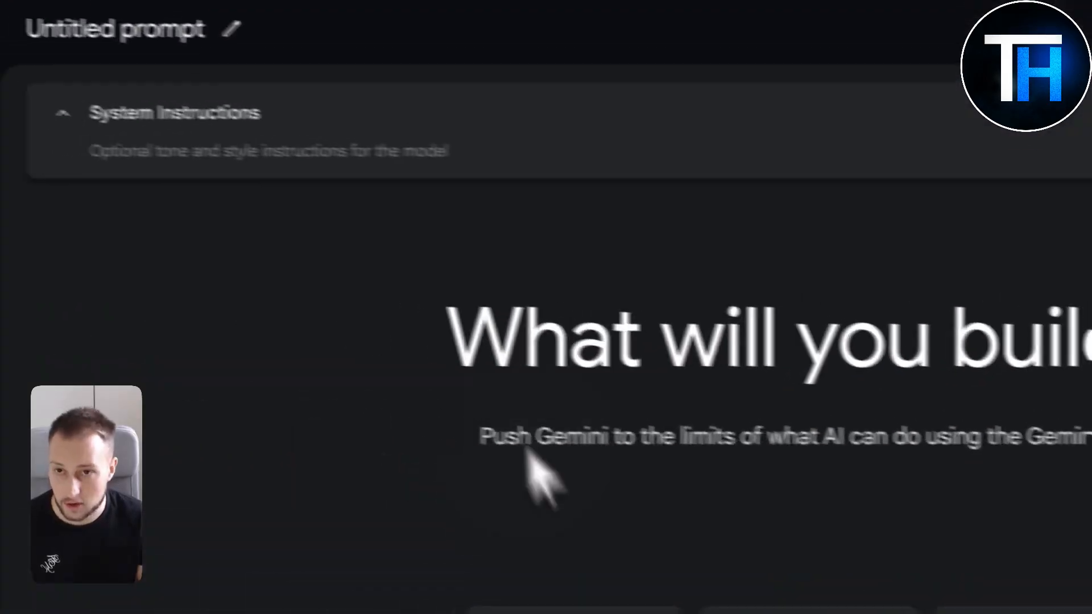
scroll(down, 3)
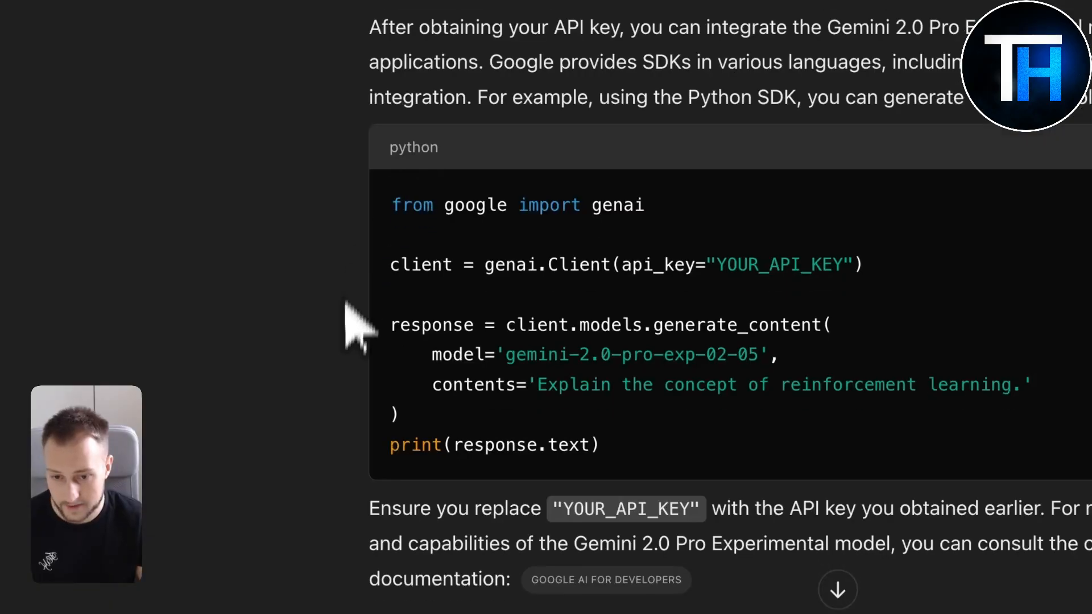
scroll(down, 3)
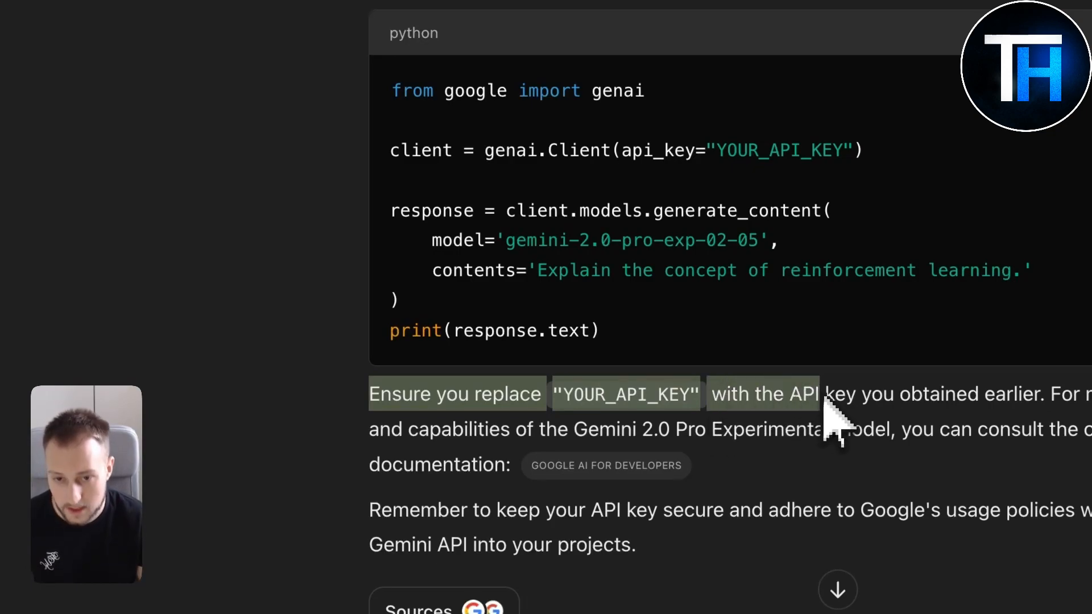
scroll(up, 3)
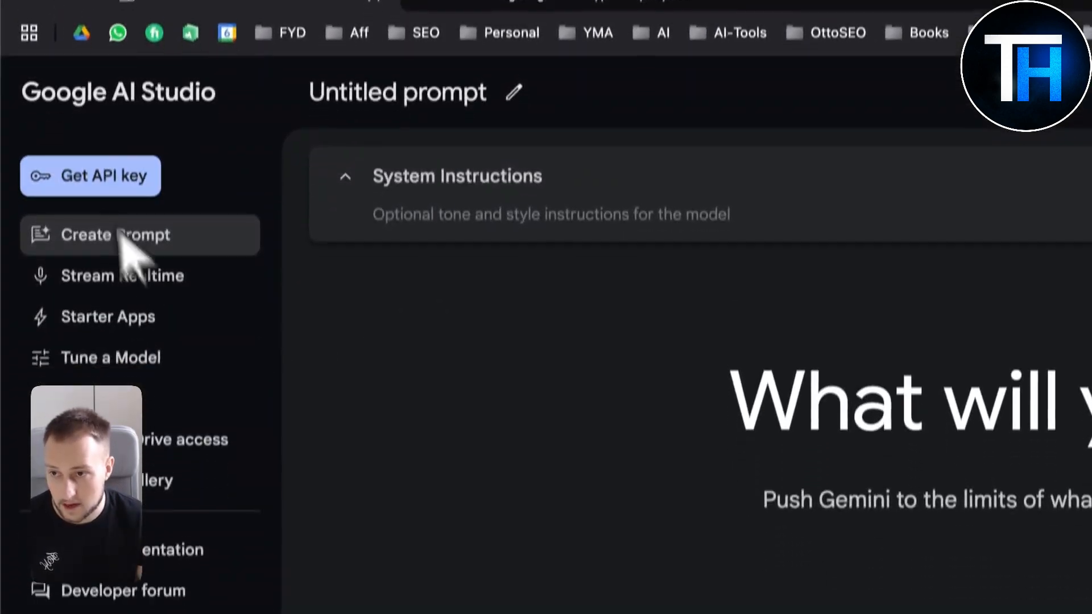
scroll(down, 3)
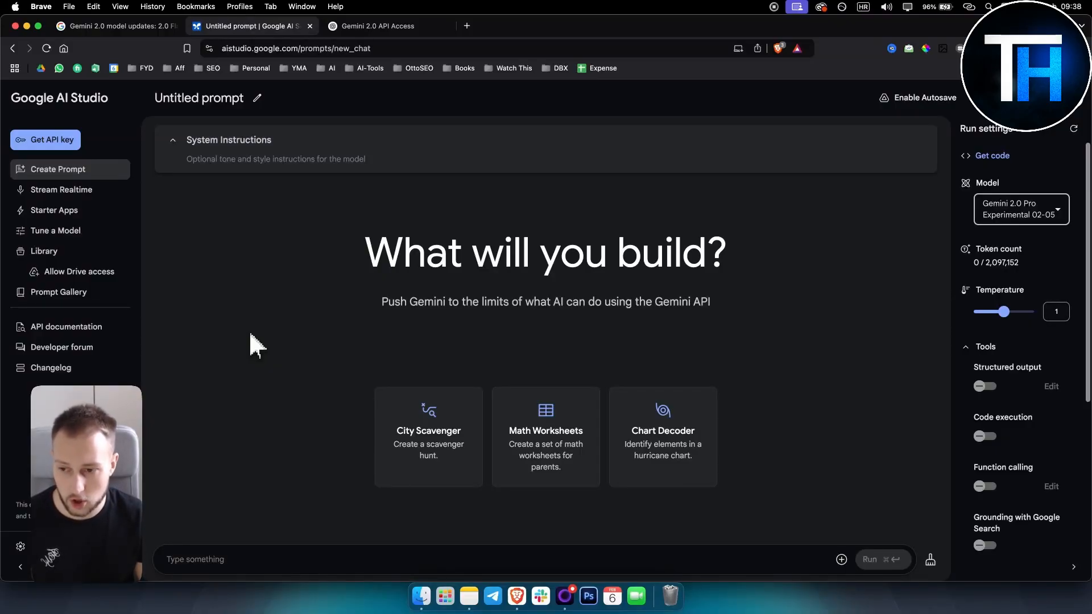
mouse_move(885, 97)
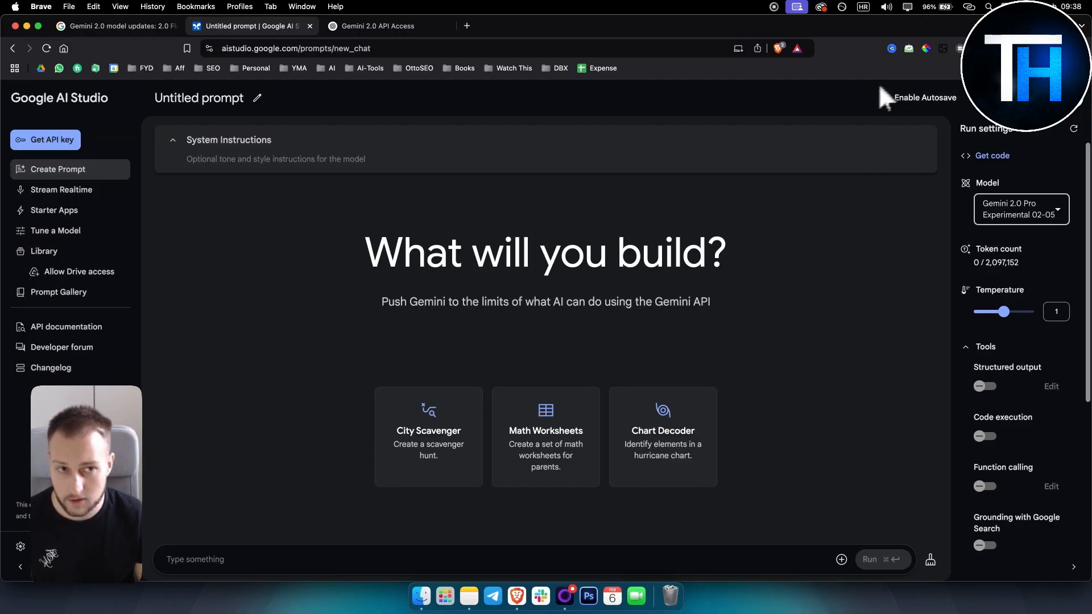